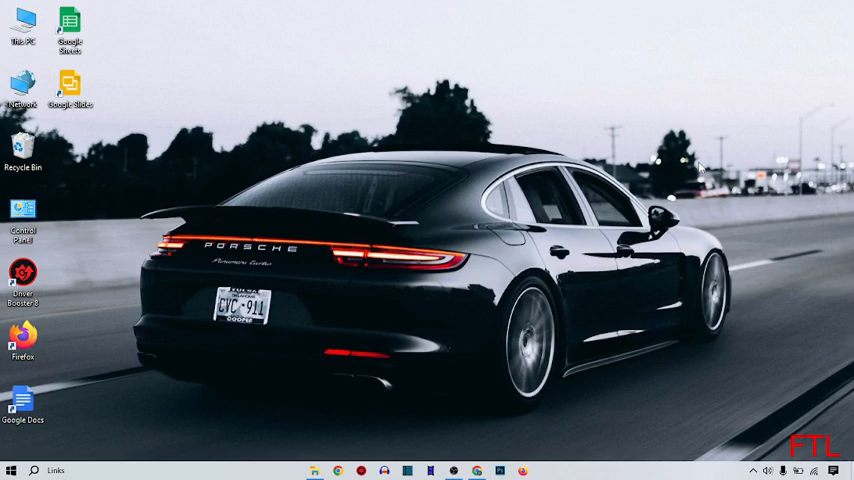
mouse_move(173, 411)
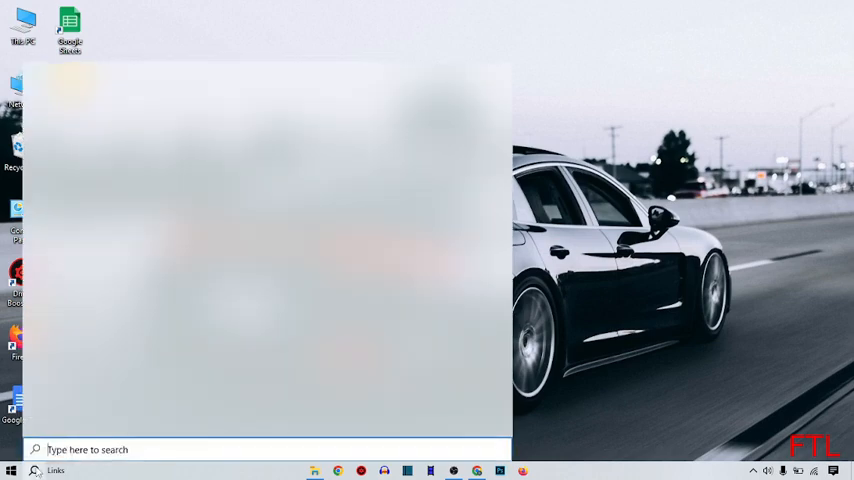
Search 'co' in Windows Search and launch Command Prompt
text(c)
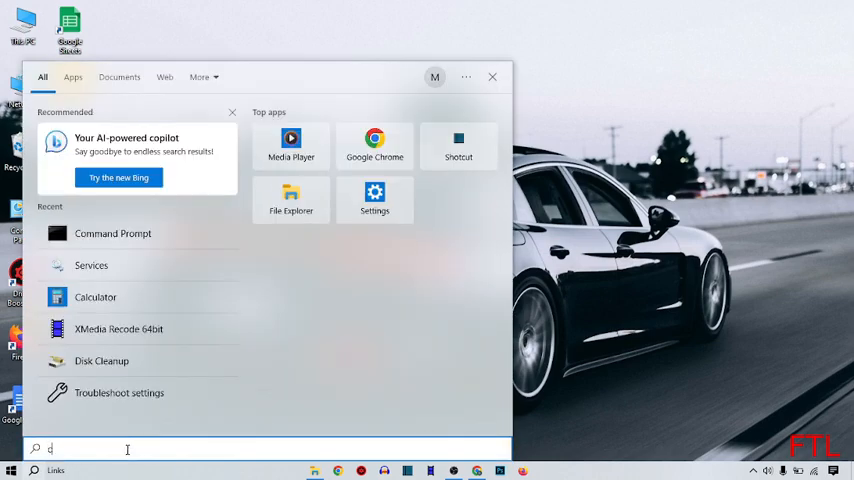
text(o)
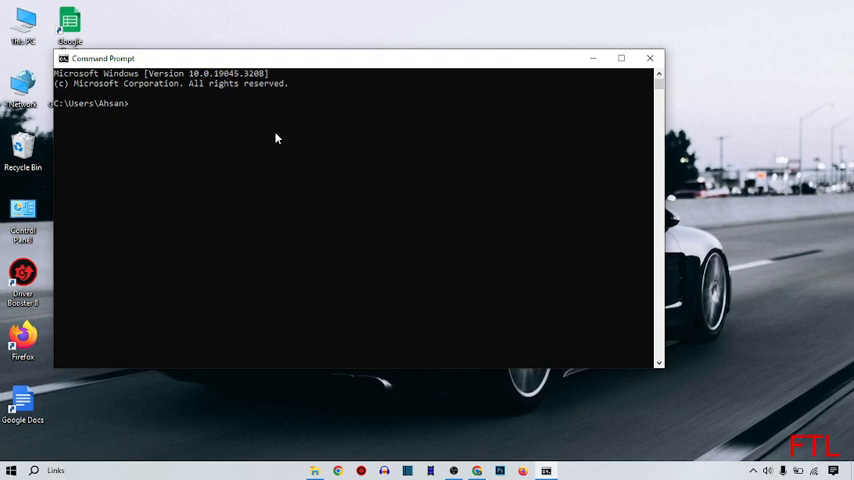
Run DEVMGMT.MSC in Command Prompt to launch Device Manager
text(V)
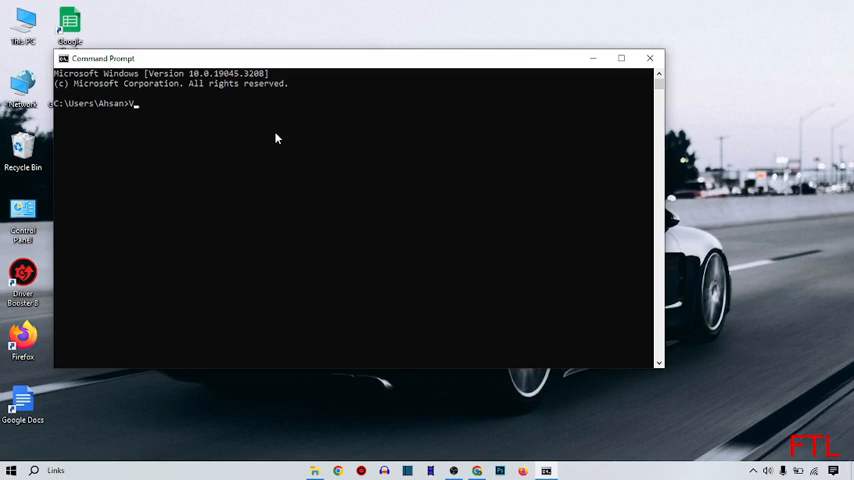
key(backspace)
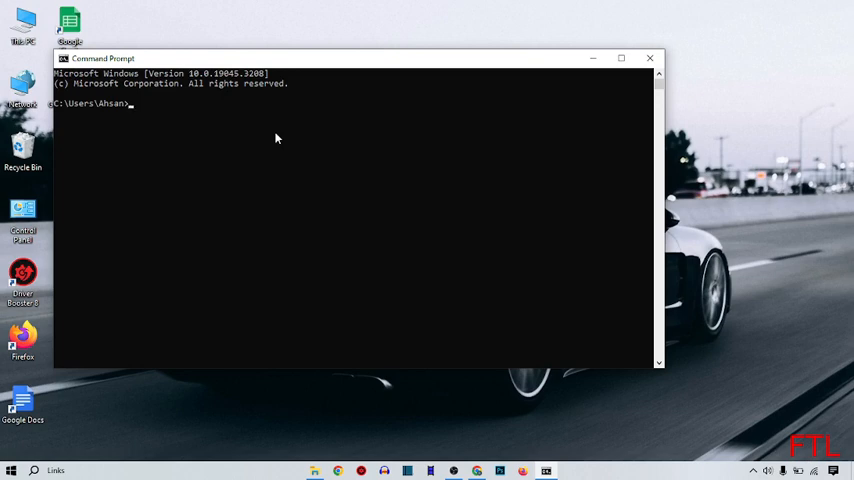
text(DE)
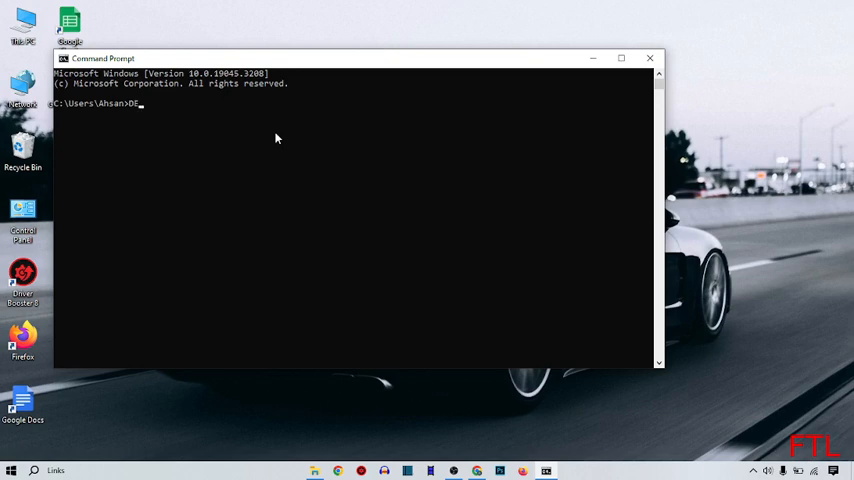
text(V)
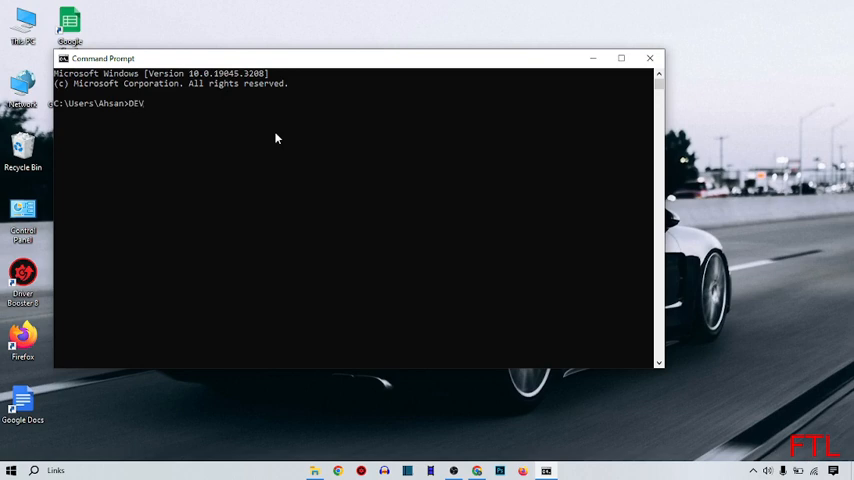
text(MGMT)
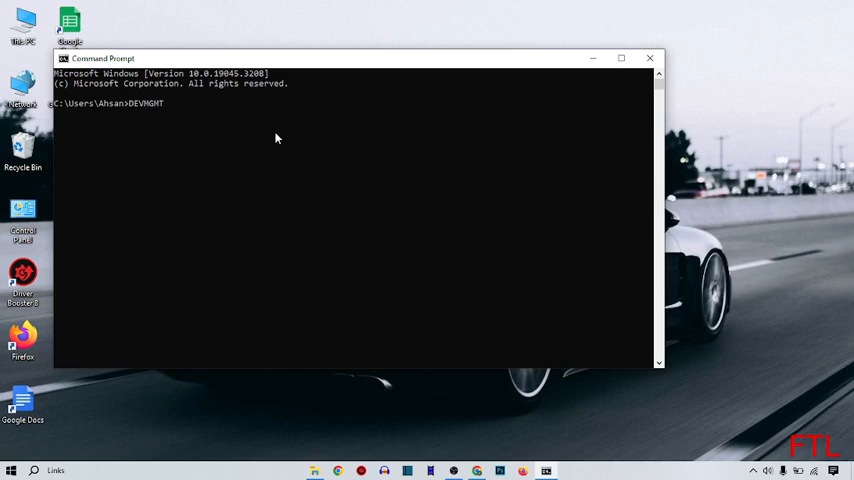
text(.M)
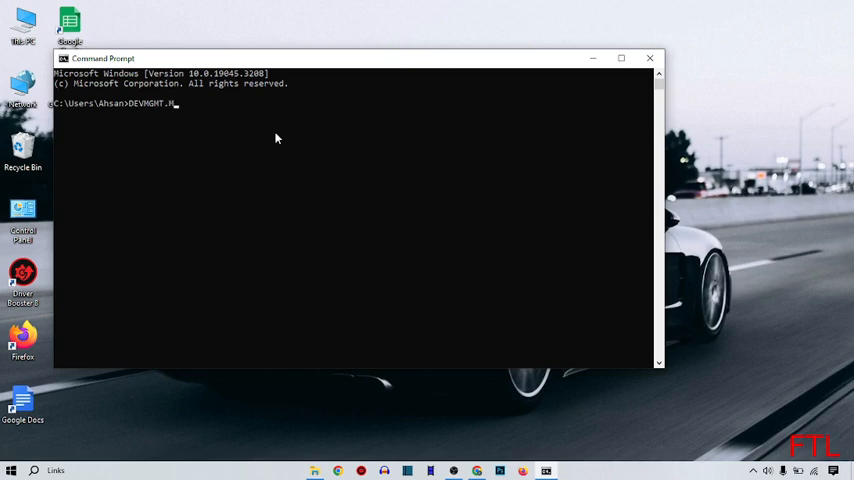
text(SC)
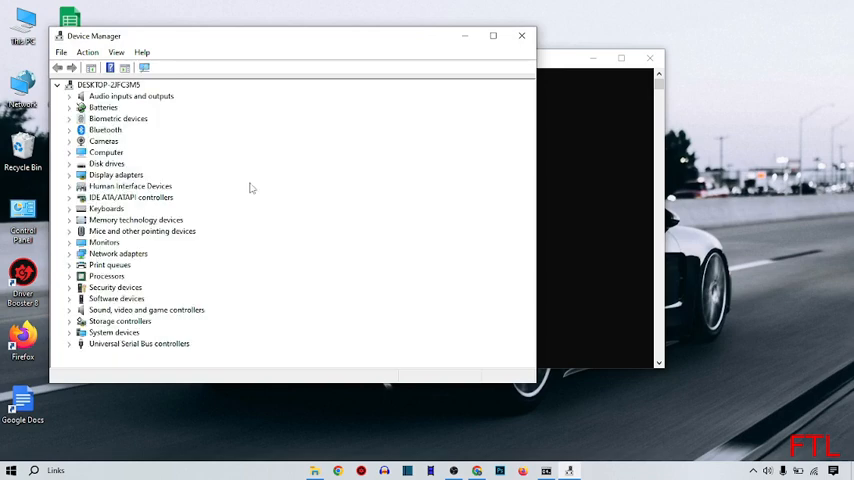
mouse_move(226, 101)
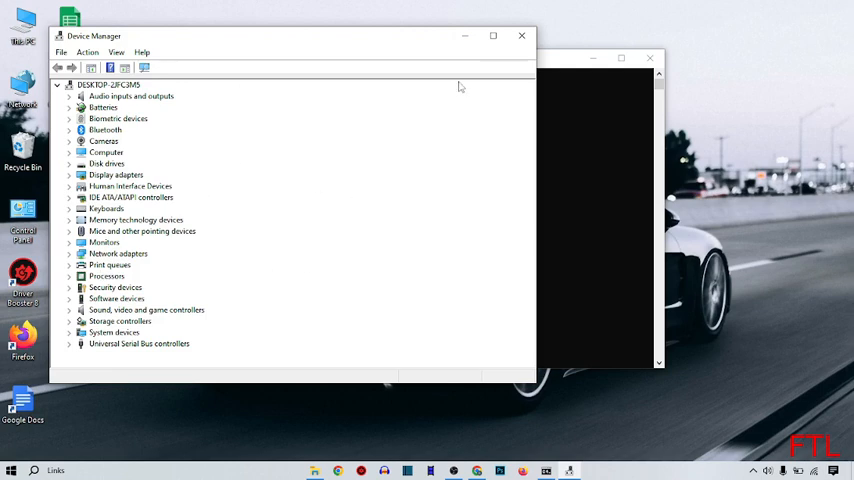
Maximize Device Manager and open Synaptics PS/2 Port TouchPad properties under Mice and other pointing devices
click(492, 35)
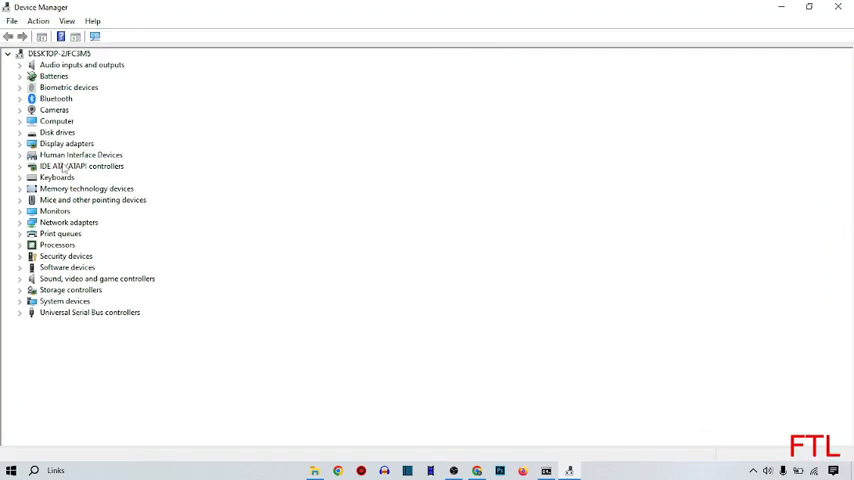
mouse_move(112, 214)
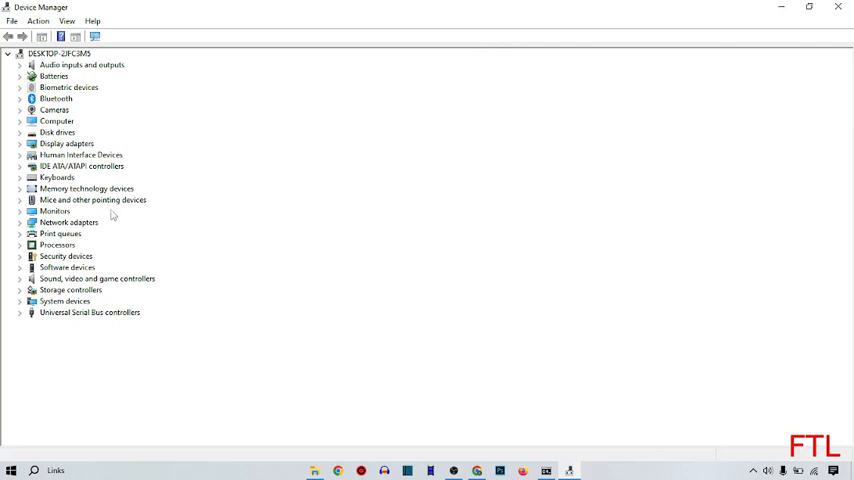
click(92, 200)
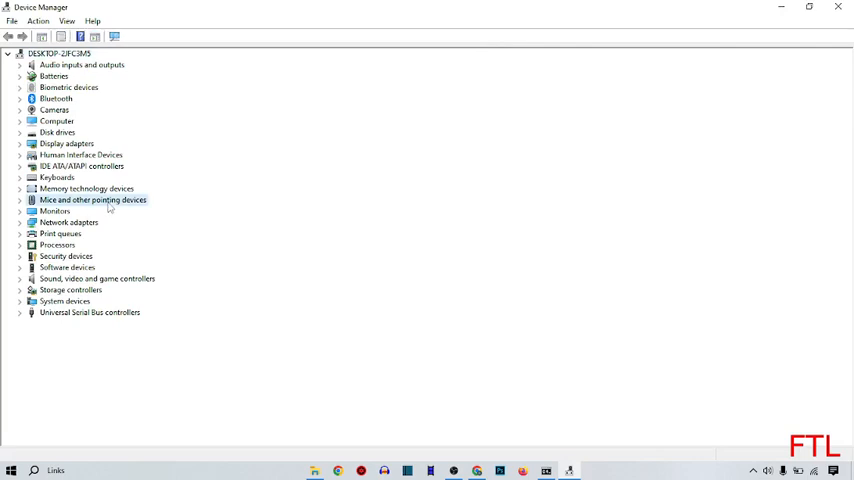
click(20, 200)
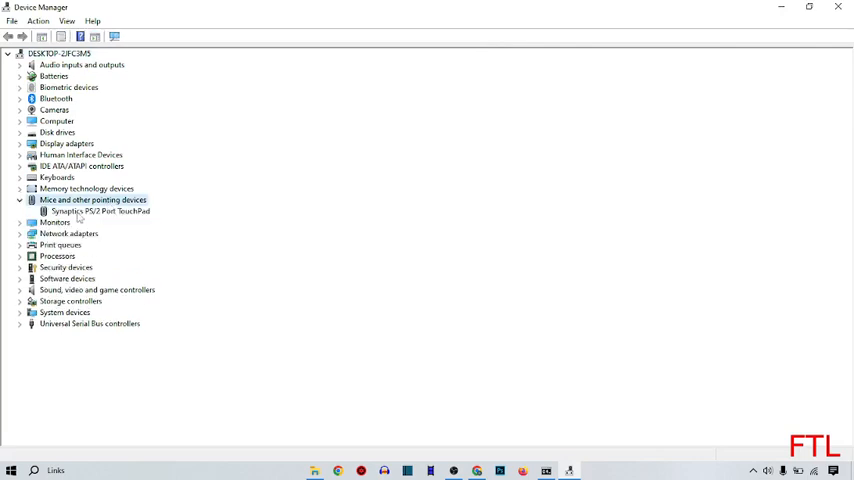
double_click(98, 211)
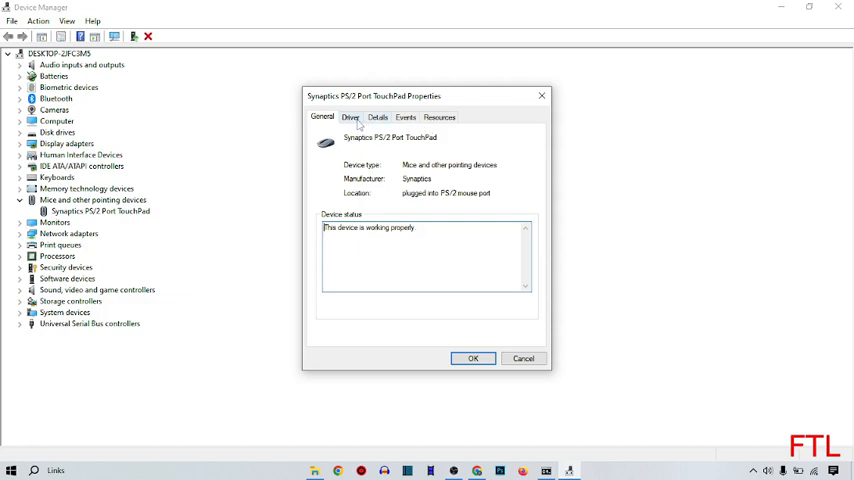
Start Update Driver from the touchpad's Driver tab
click(350, 117)
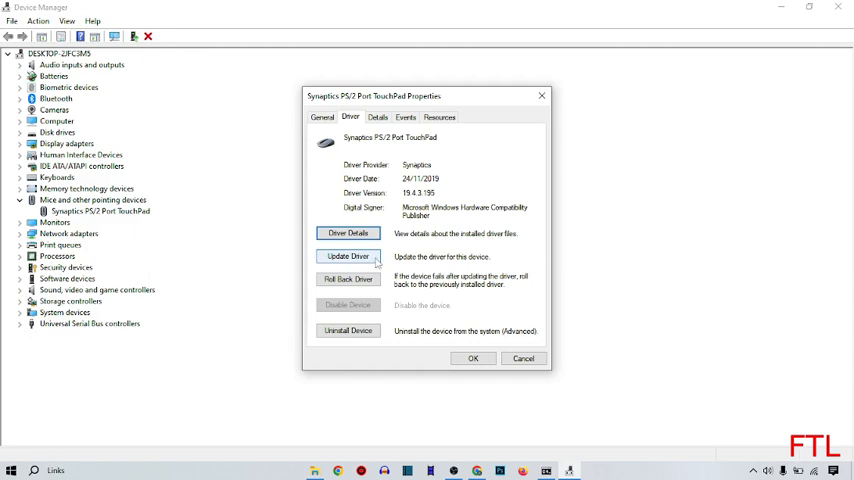
click(348, 257)
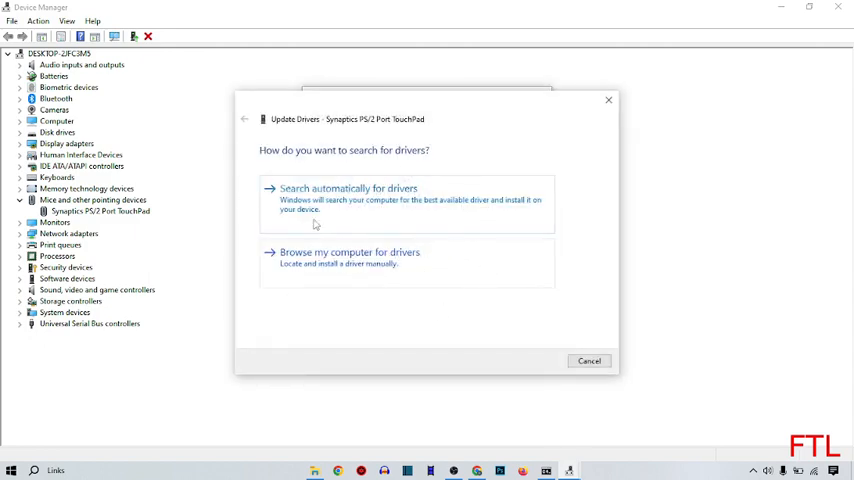
mouse_move(400, 316)
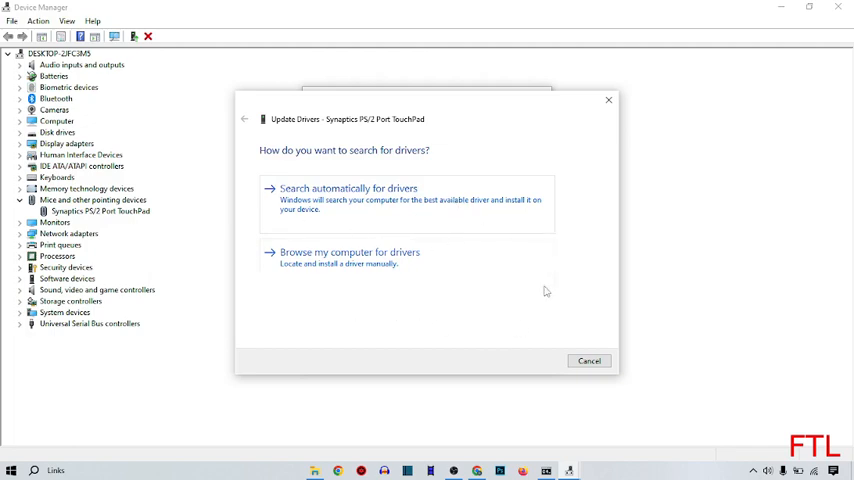
mouse_move(333, 218)
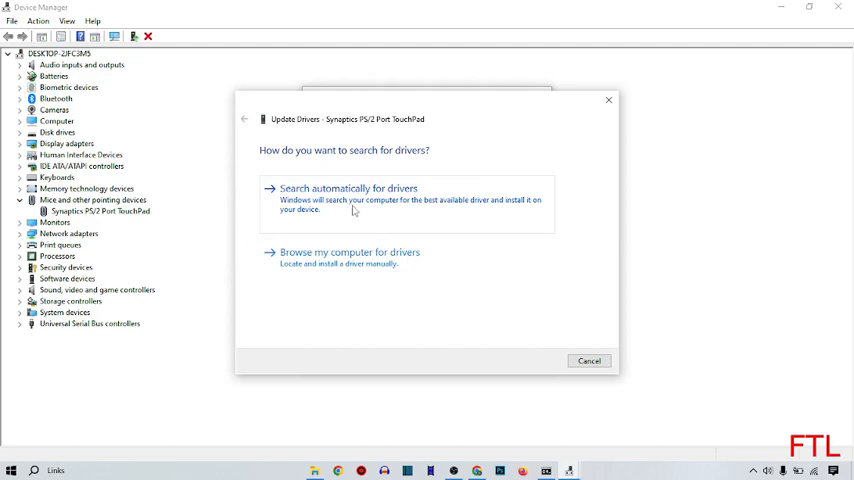
Choose 'Search automatically for drivers' in the Update Drivers wizard
click(348, 188)
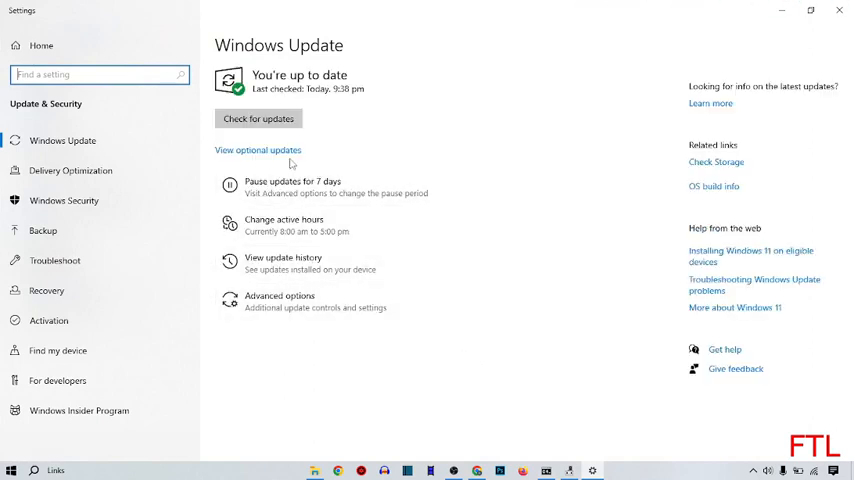
Start 'Check for updates' on the Windows Update page
click(258, 119)
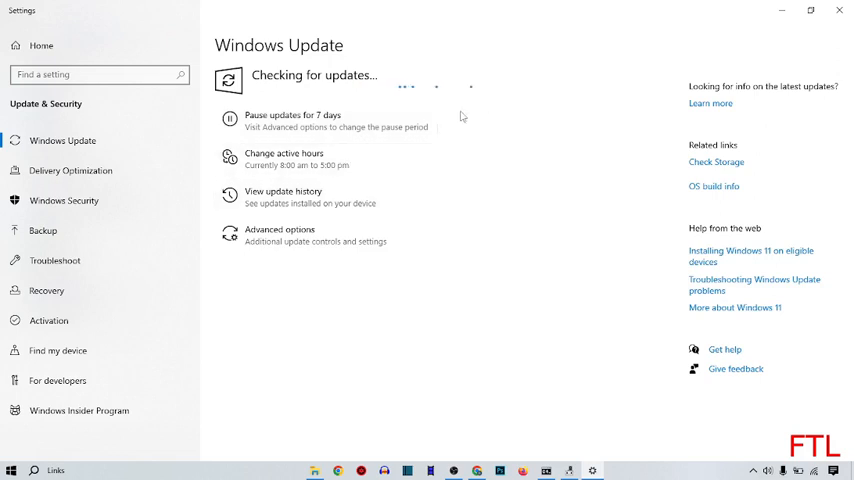
mouse_move(458, 119)
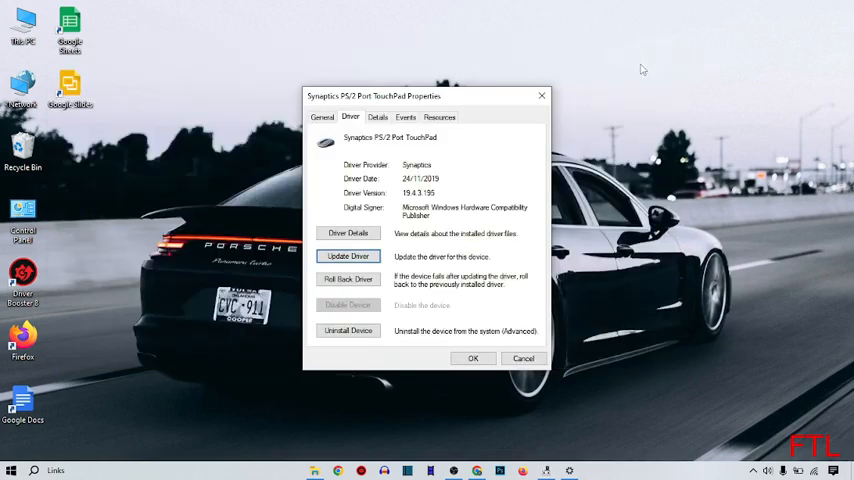
Close the Synaptics PS/2 Port TouchPad Properties dialog
click(523, 358)
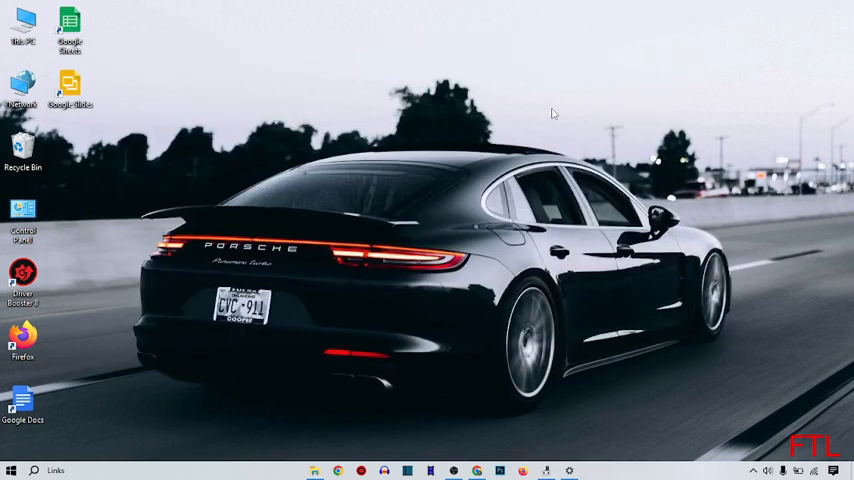